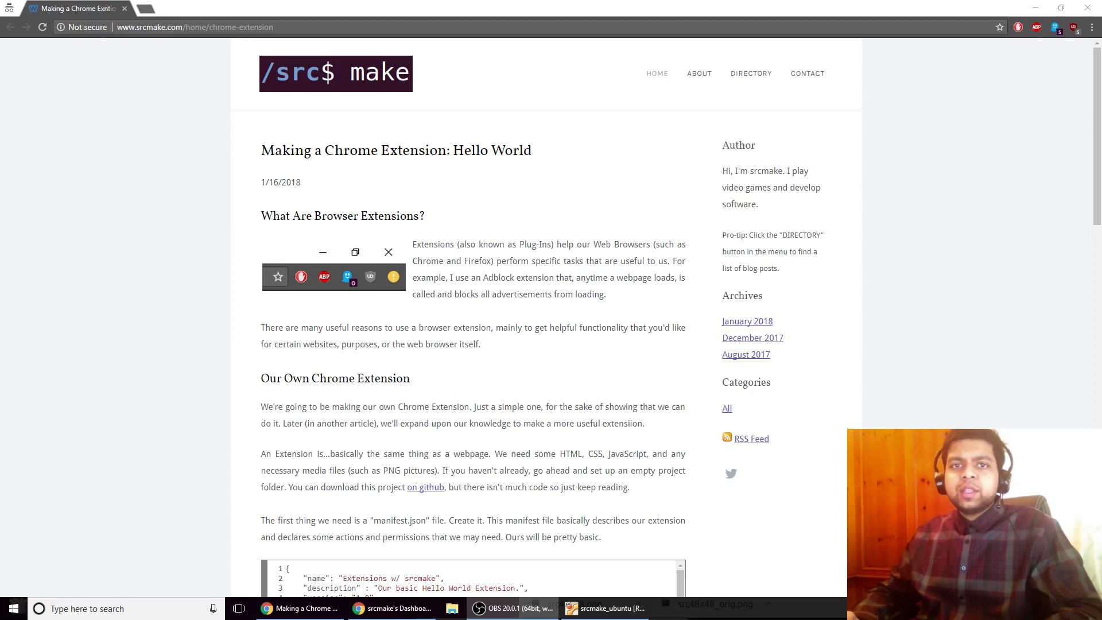
mouse_move(56, 341)
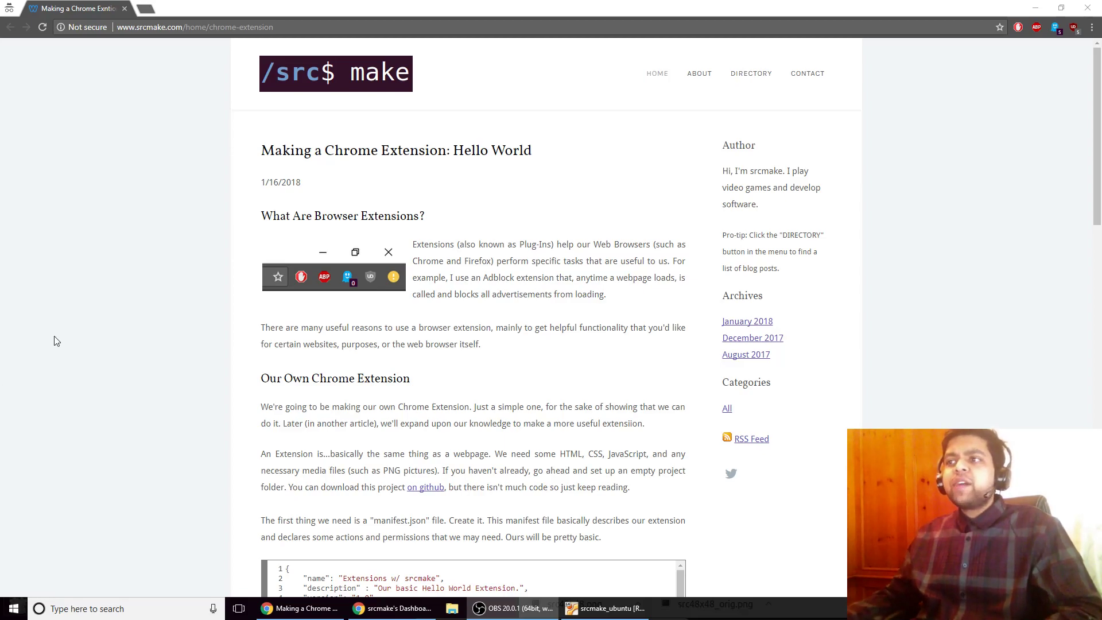
mouse_move(421, 378)
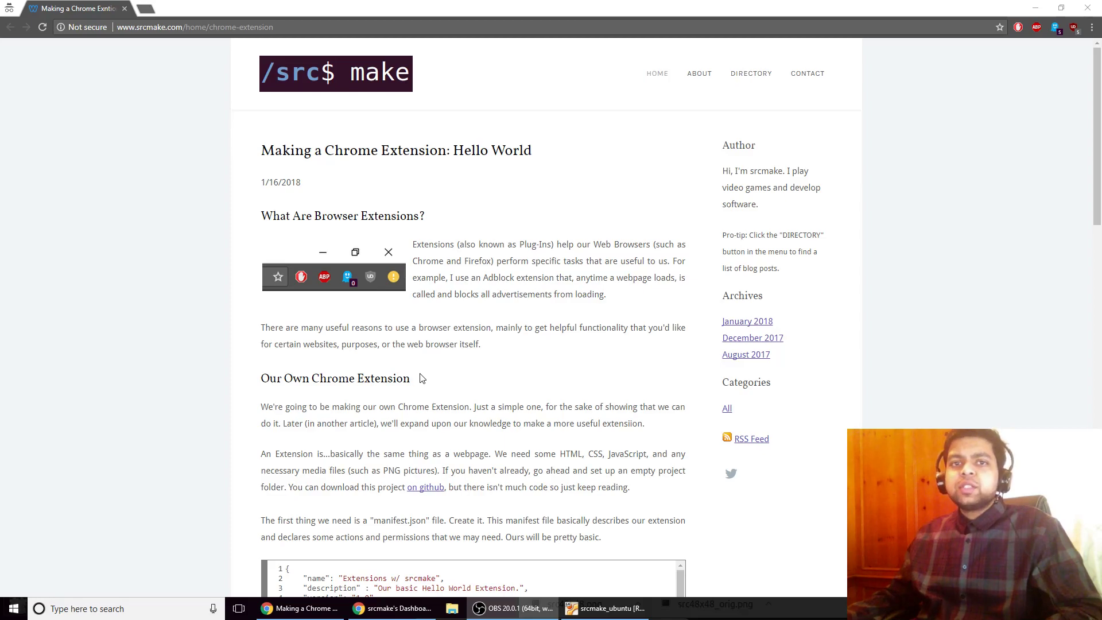
mouse_move(412, 398)
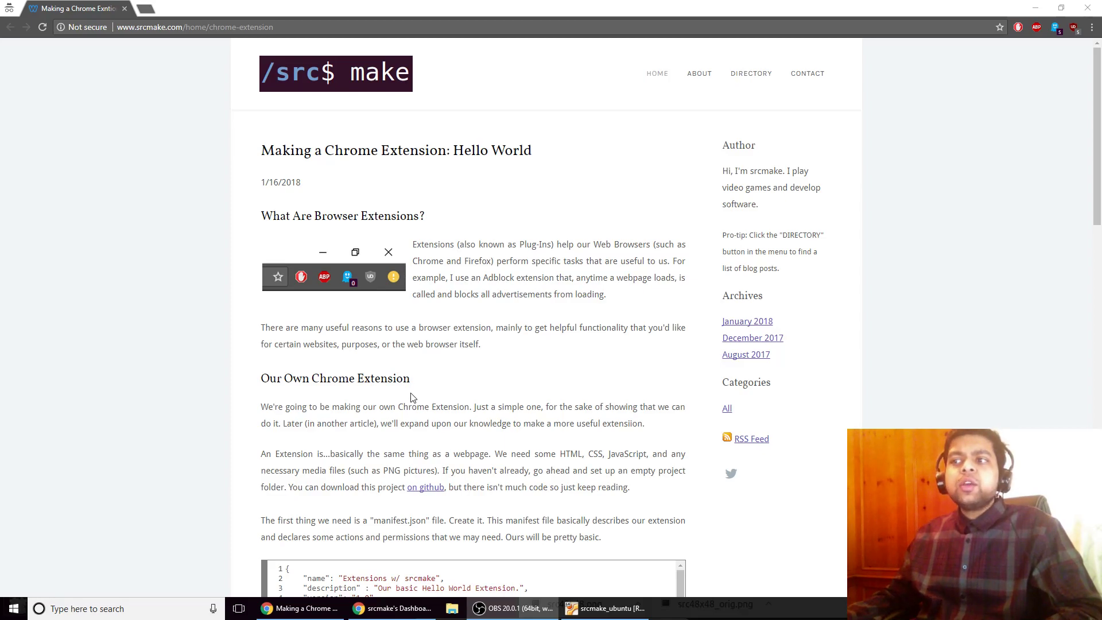
mouse_move(446, 389)
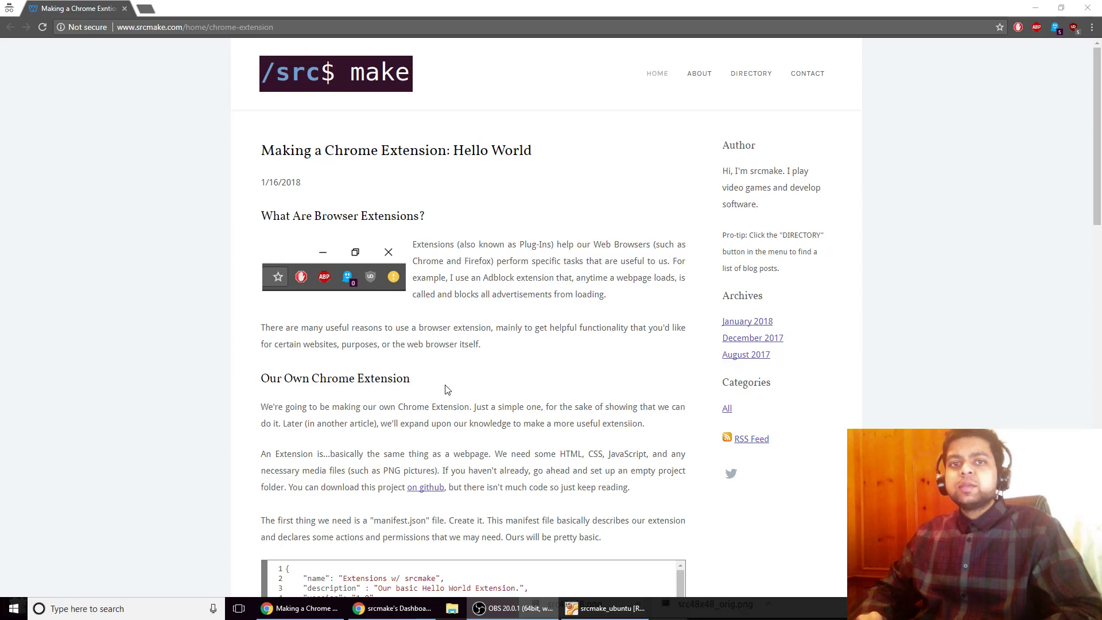
mouse_move(449, 358)
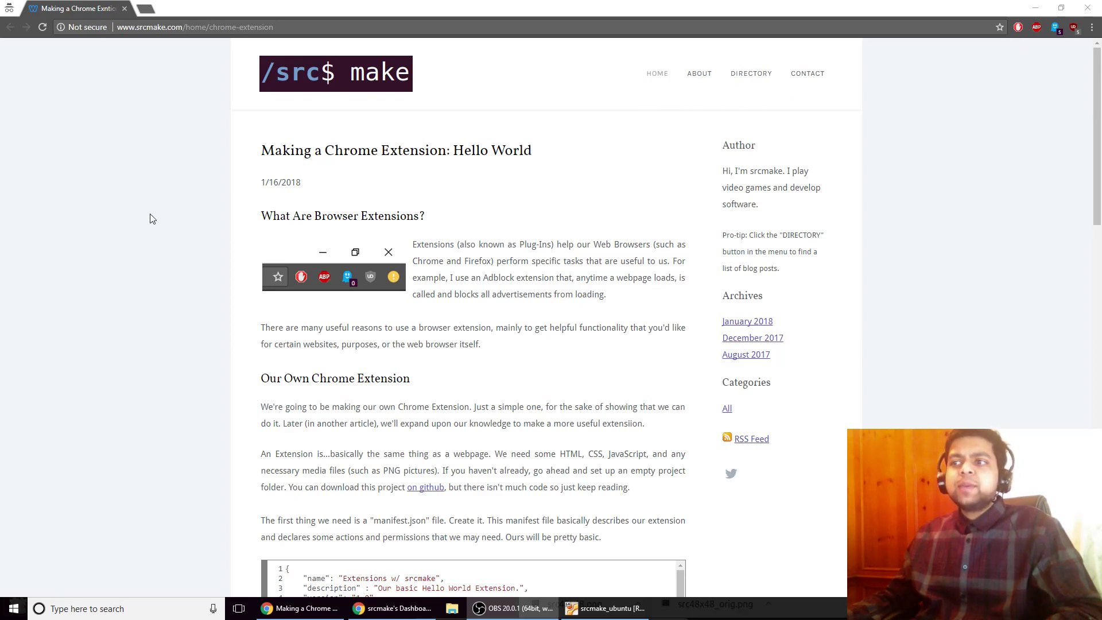
mouse_move(332, 171)
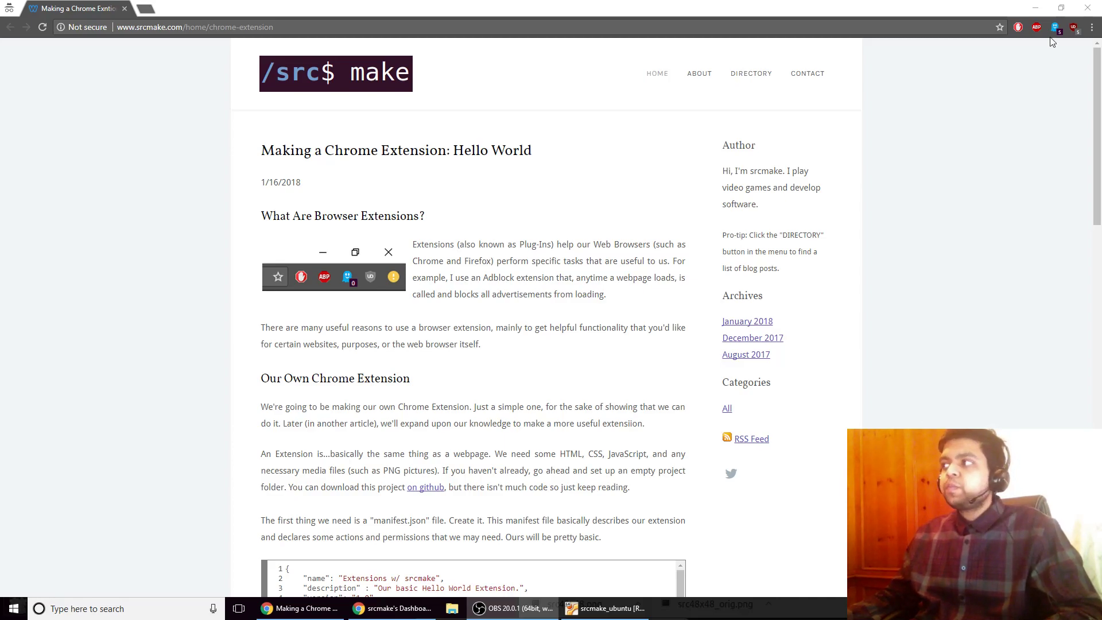
mouse_move(1055, 28)
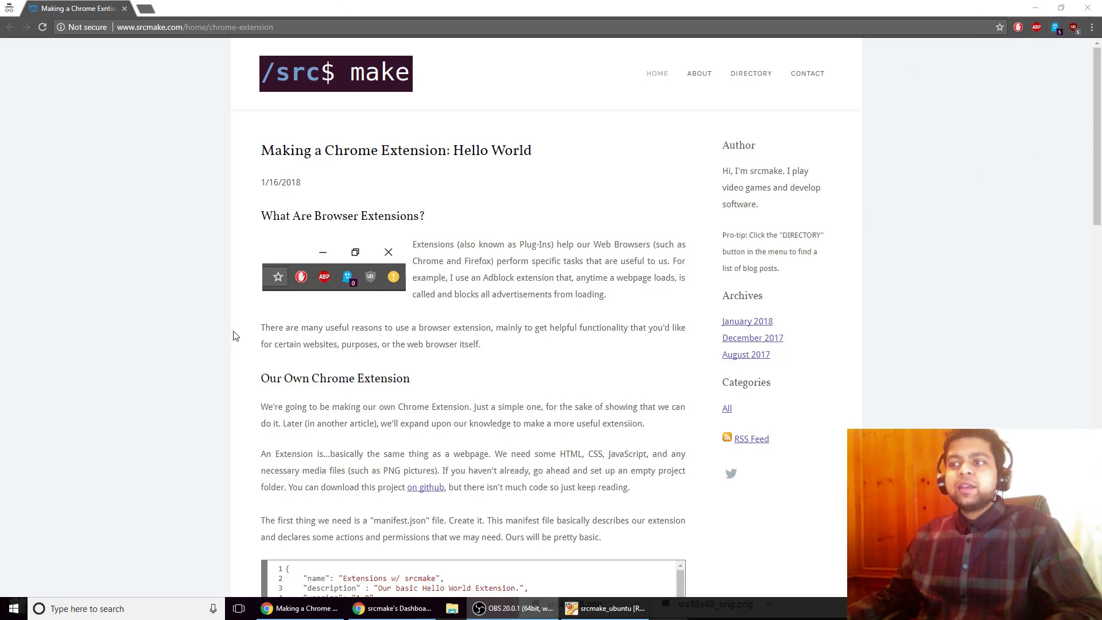
Step: Run touch manifest.json from a terminal in the chromeextension folder, creating the empty file
double_click(389, 216)
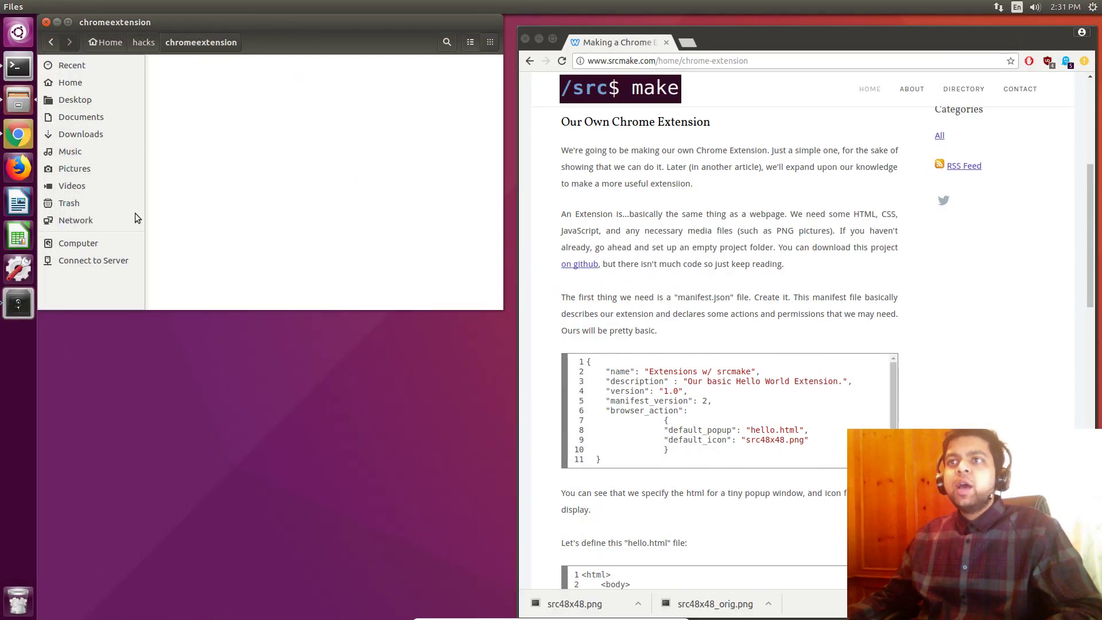
mouse_move(716, 284)
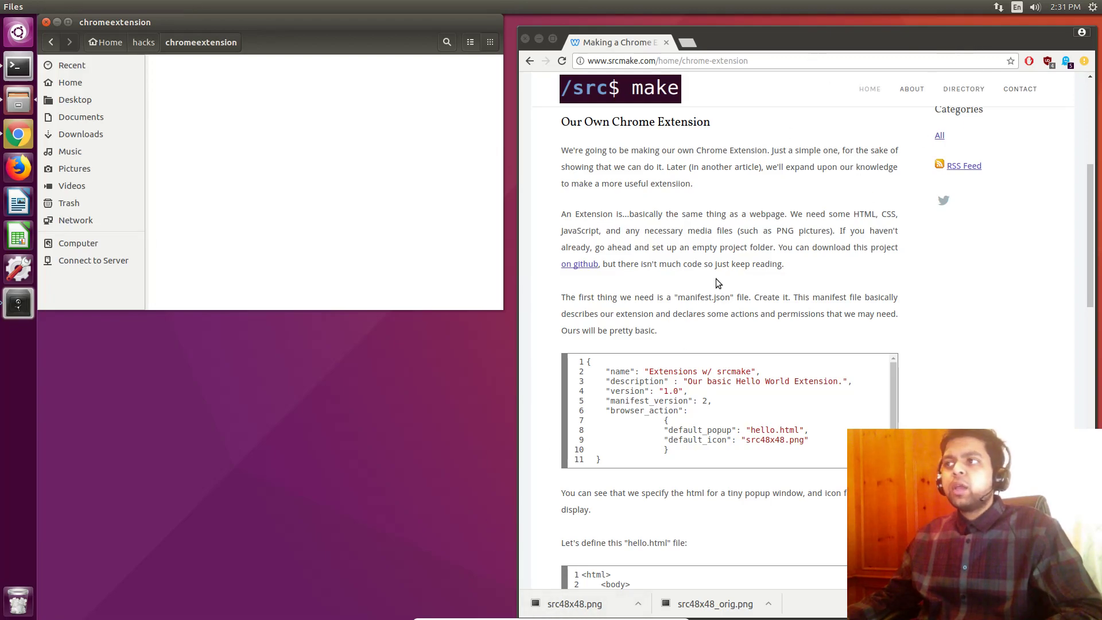
mouse_move(610, 229)
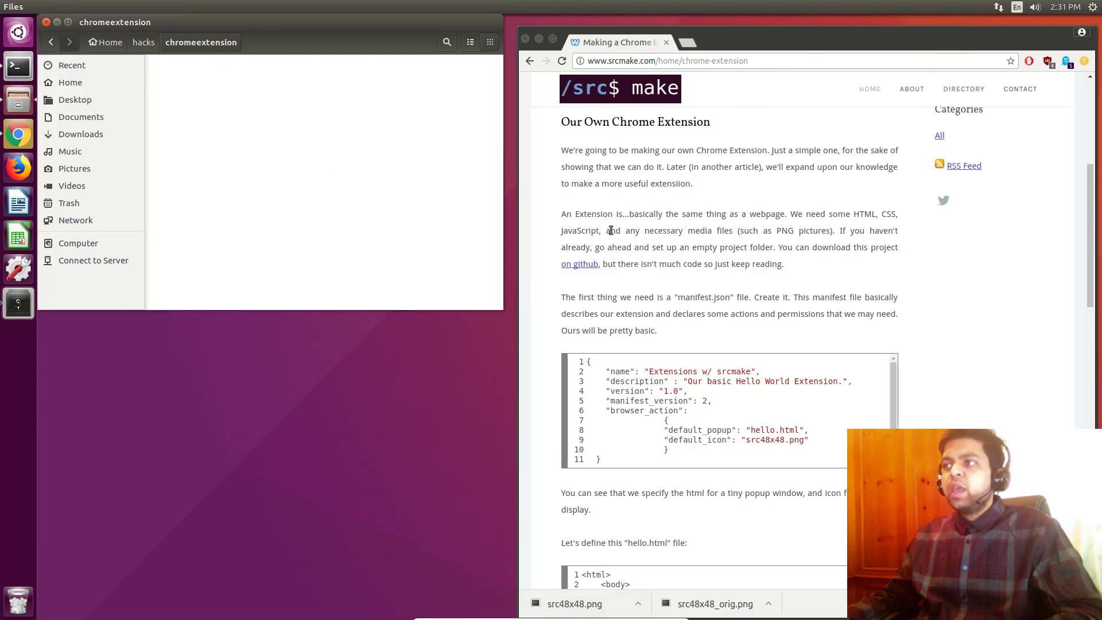
right_click(301, 207)
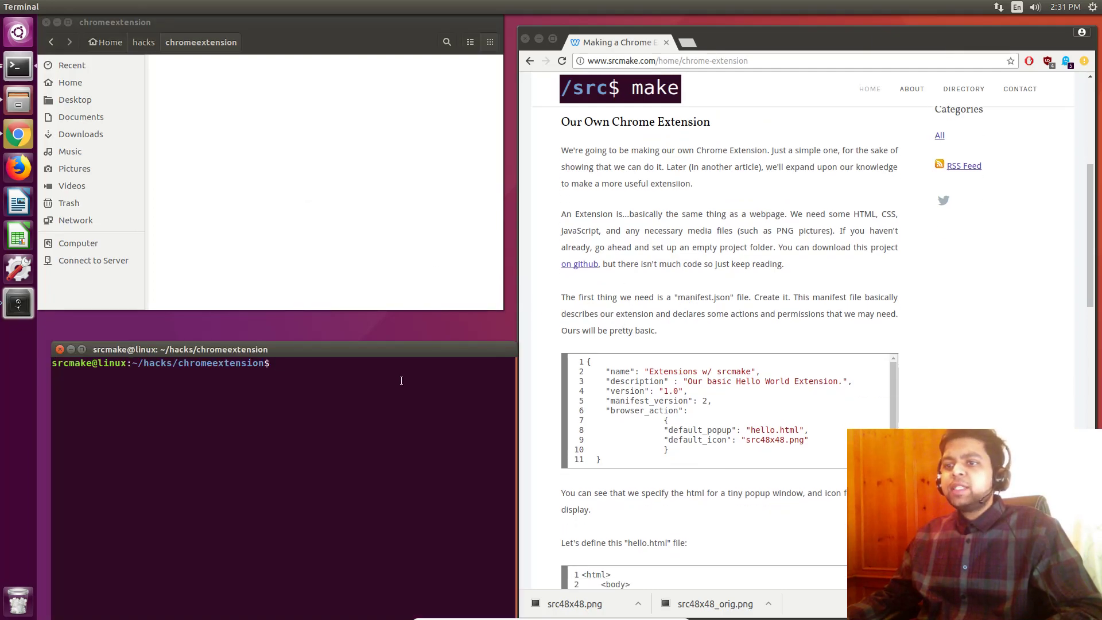
type("touch manifest.json")
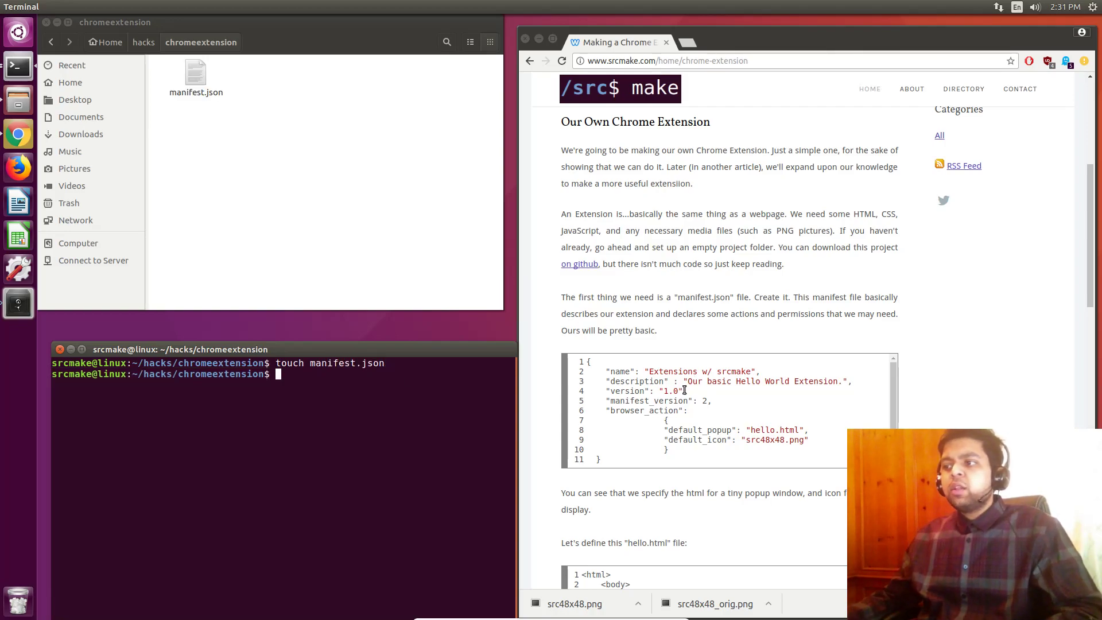
left_click(195, 74)
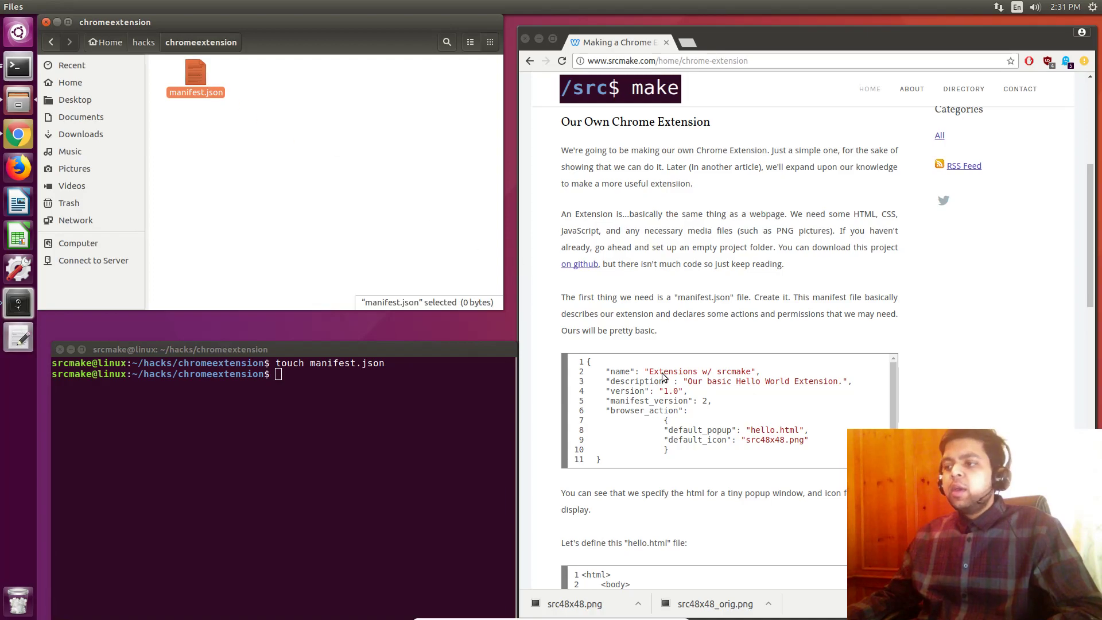
Step: Paste the tutorial's manifest JSON (hello.html popup, src48x48.png icon) into manifest.json and save it
double_click(195, 76)
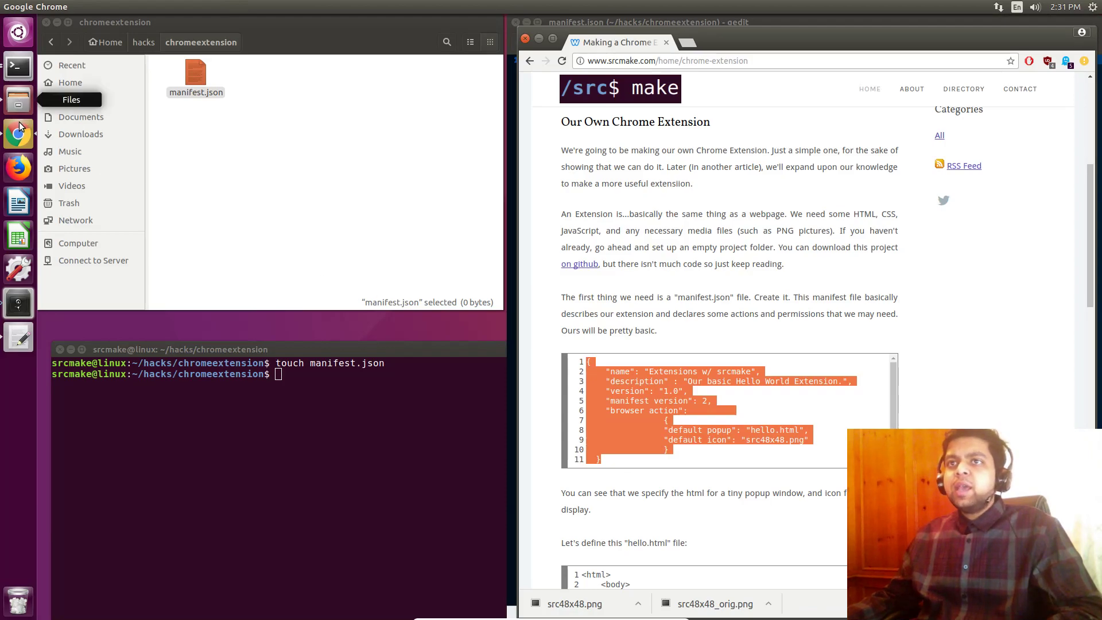
mouse_move(21, 105)
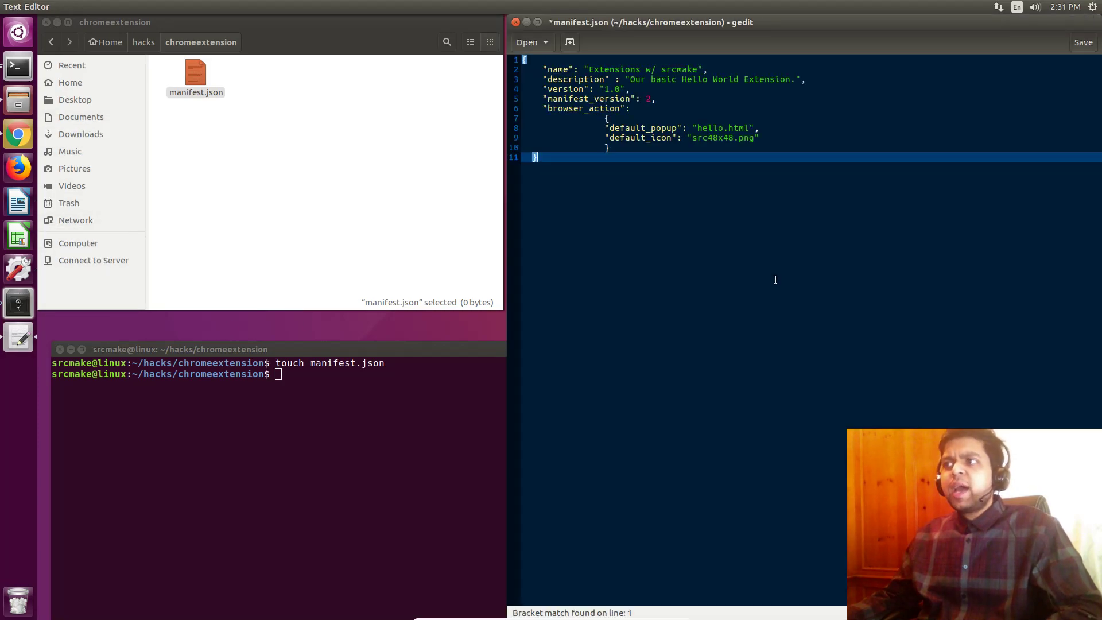
left_click(1082, 43)
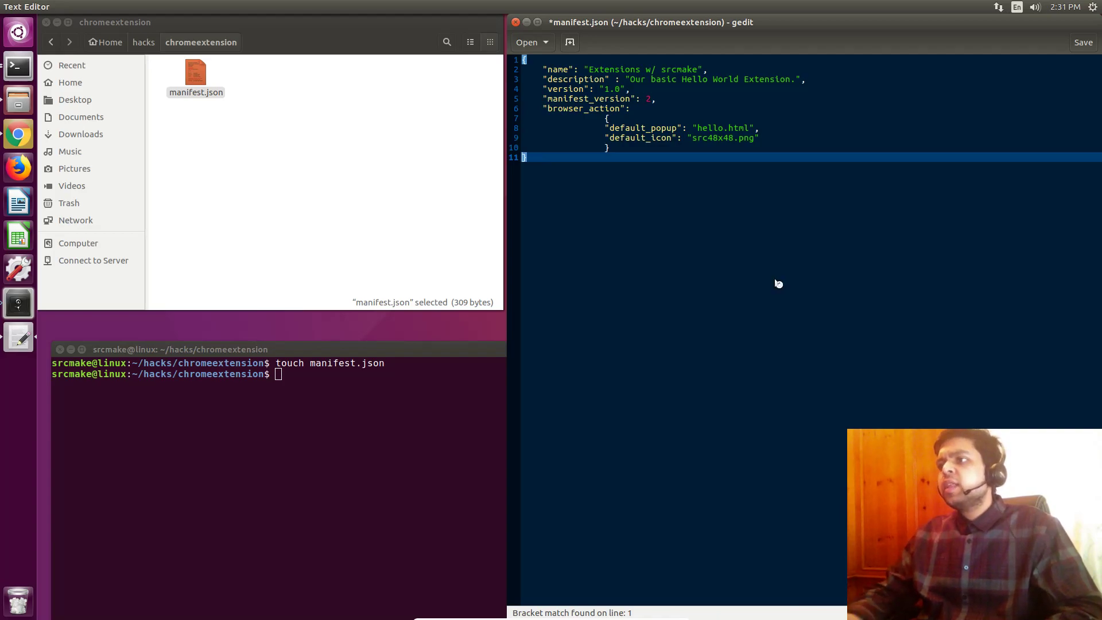
key("ctrl+s")
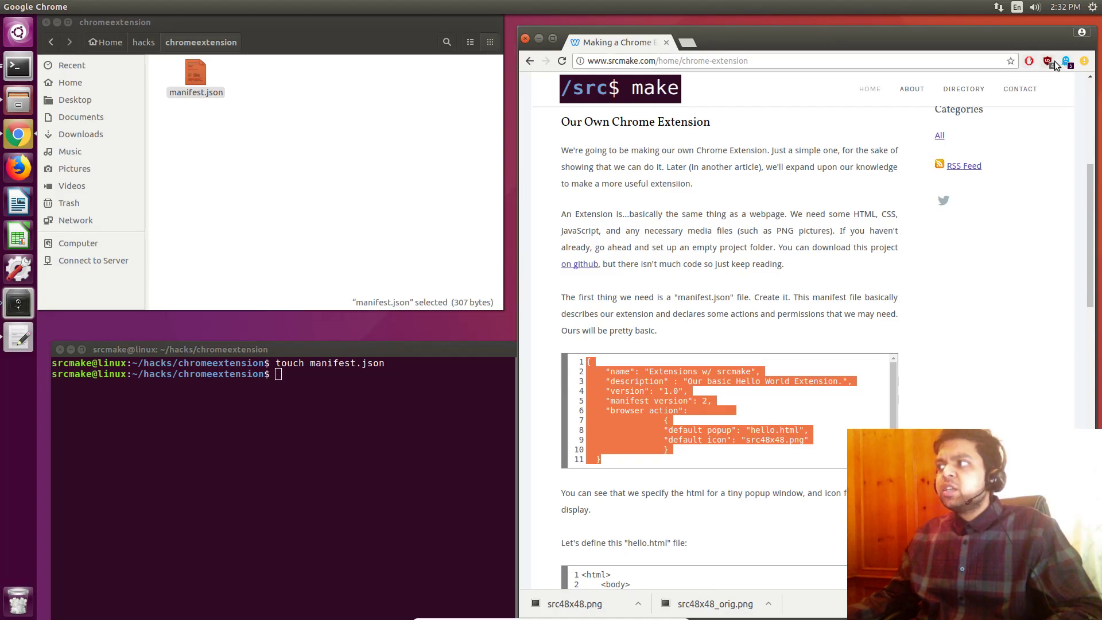
mouse_move(1046, 61)
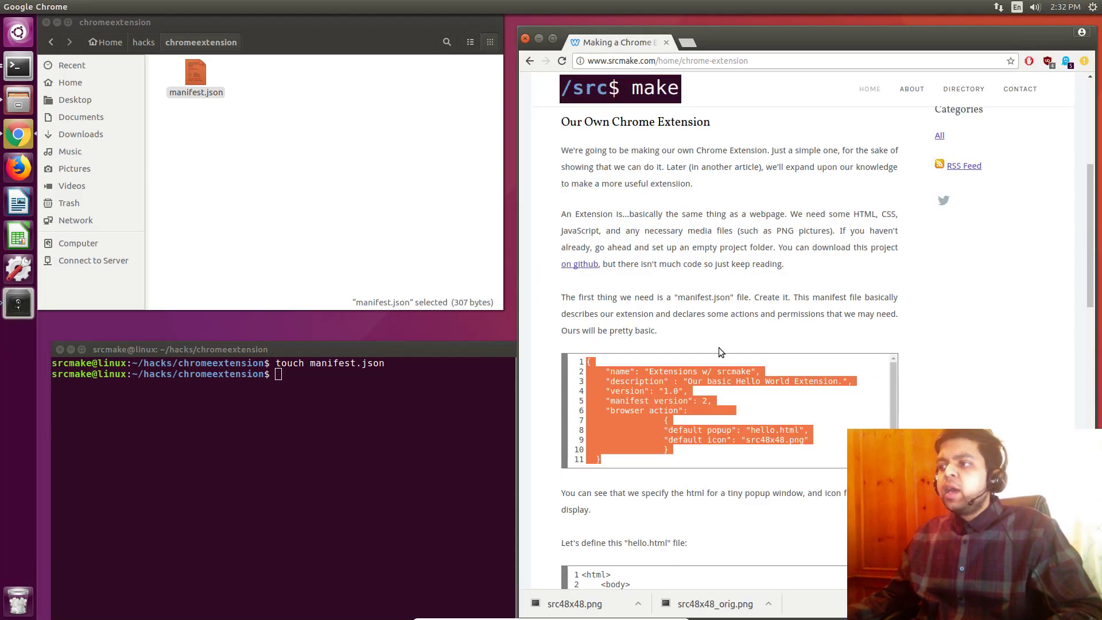
Step: Save the tutorial's src icon image into the chromeextension folder as src48x48.png
scroll("down", 3)
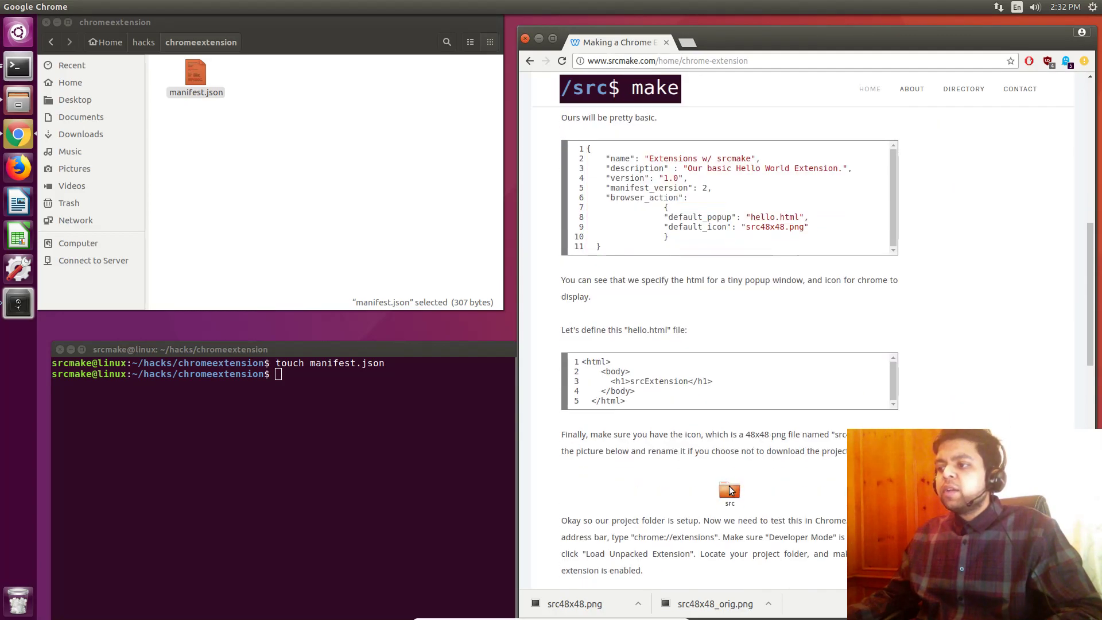
right_click(729, 490)
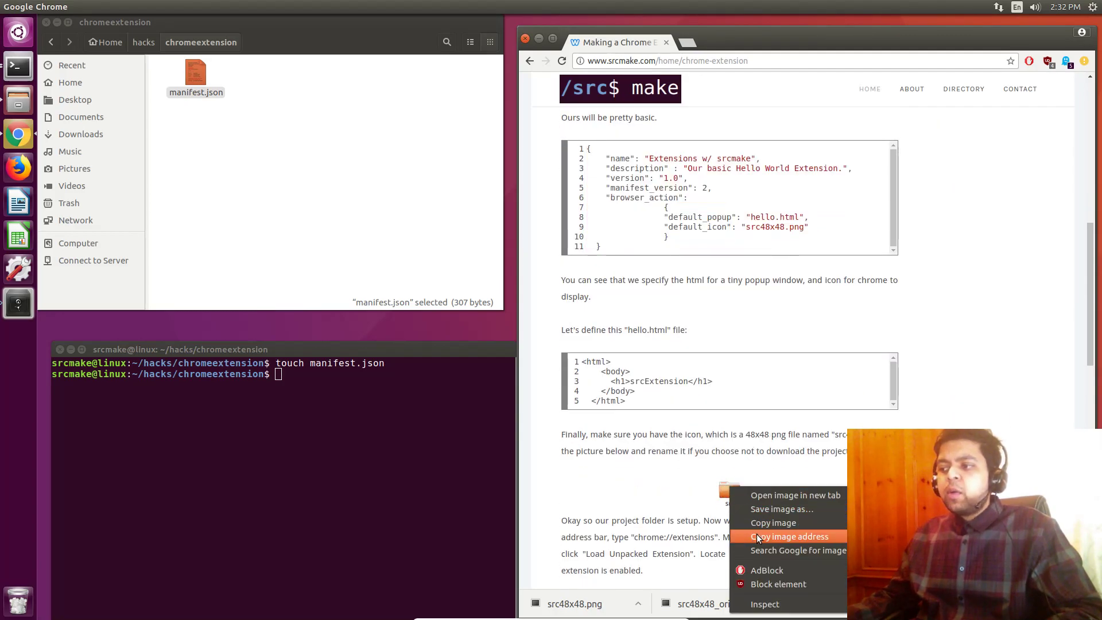
left_click(781, 509)
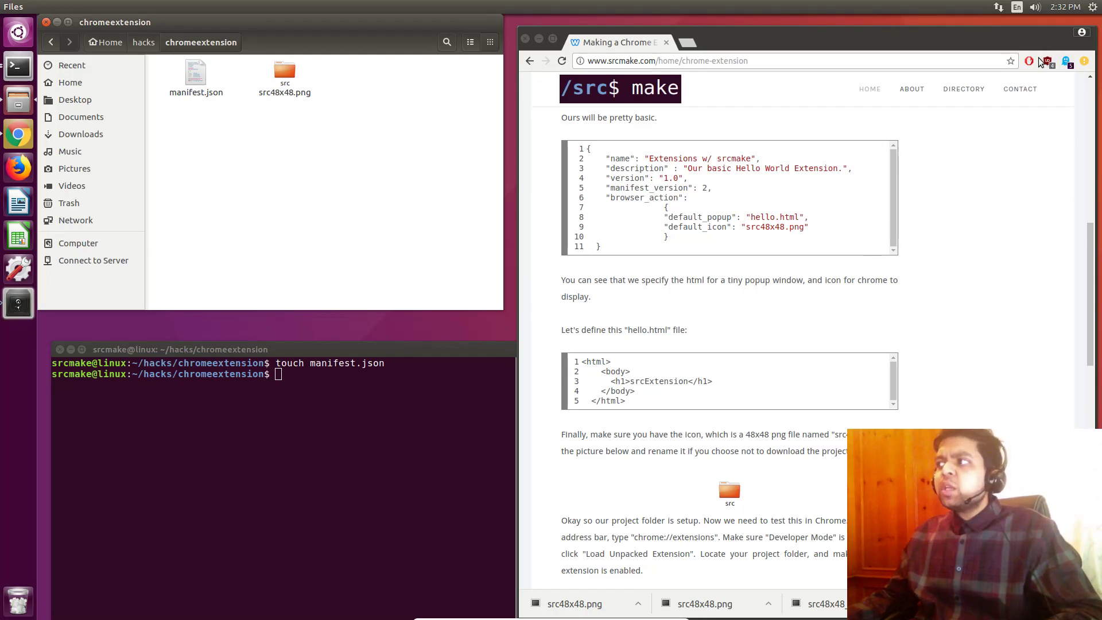
Step: Preview an installed extension's popup as an example and highlight default_popup in the sample manifest
left_click(1046, 61)
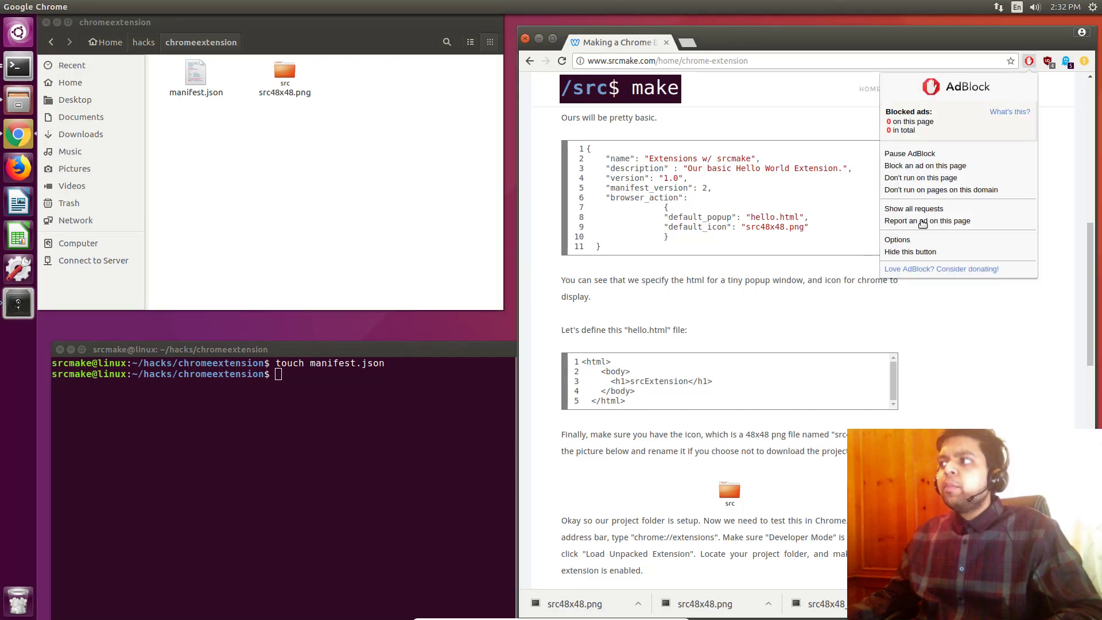
left_click(1028, 61)
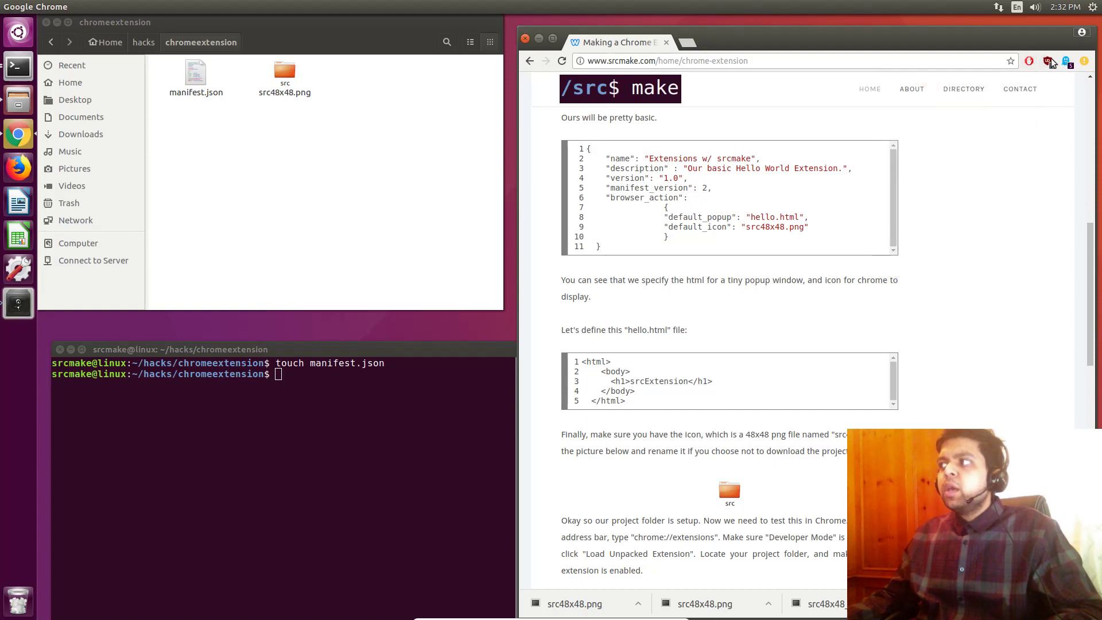
left_click(1046, 61)
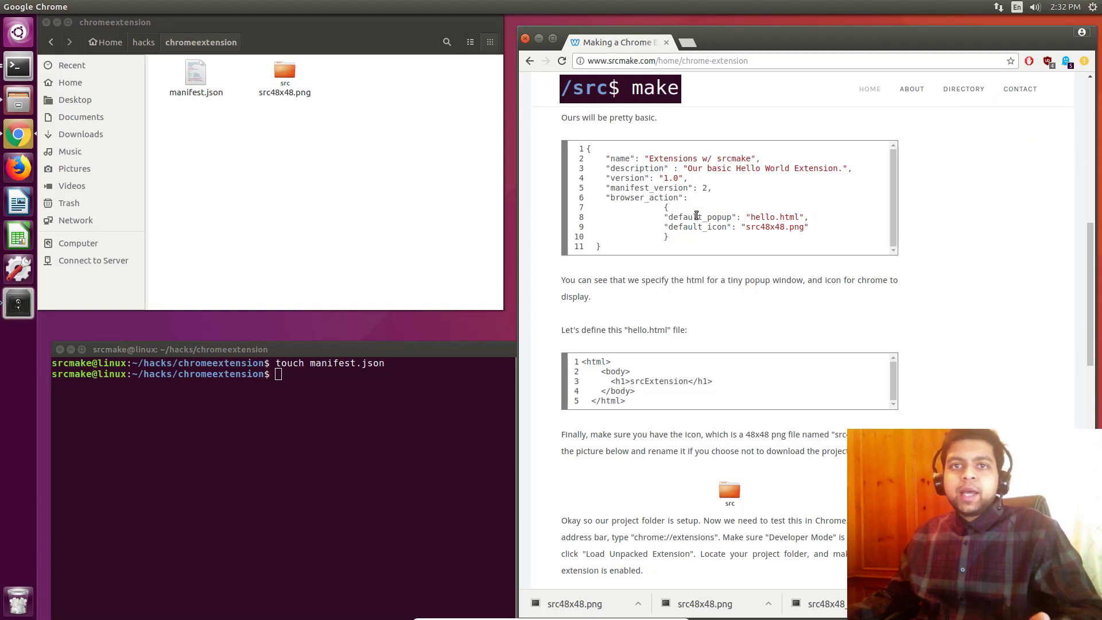
double_click(761, 217)
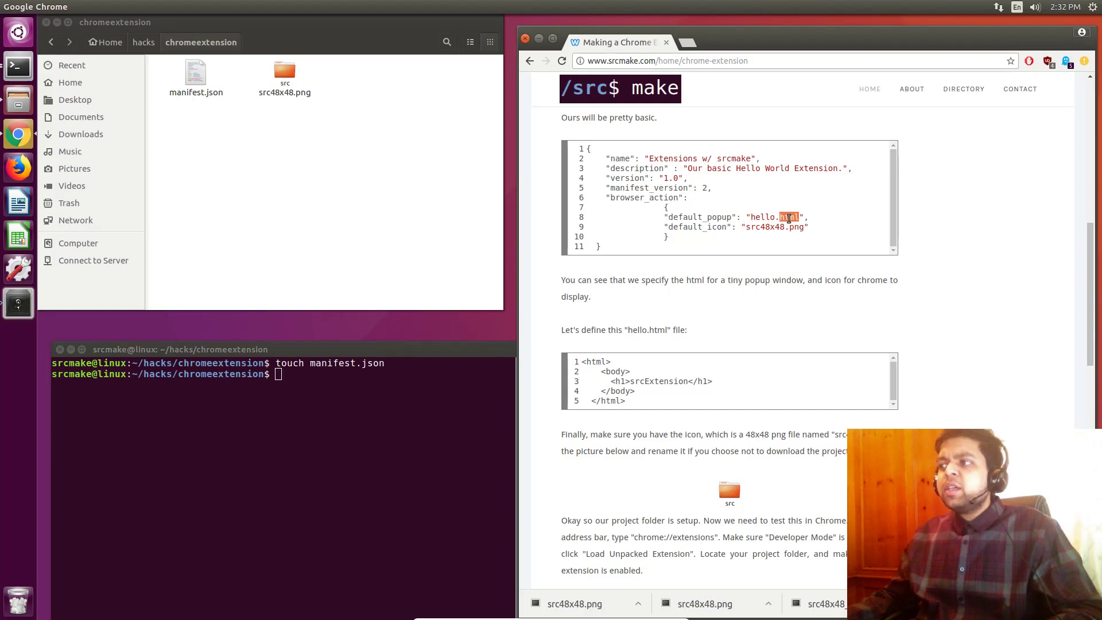
Step: Create hello.html via touch, fill it with the tutorial's srcExtension heading page in gedit, save and close
type("touch hello.html")
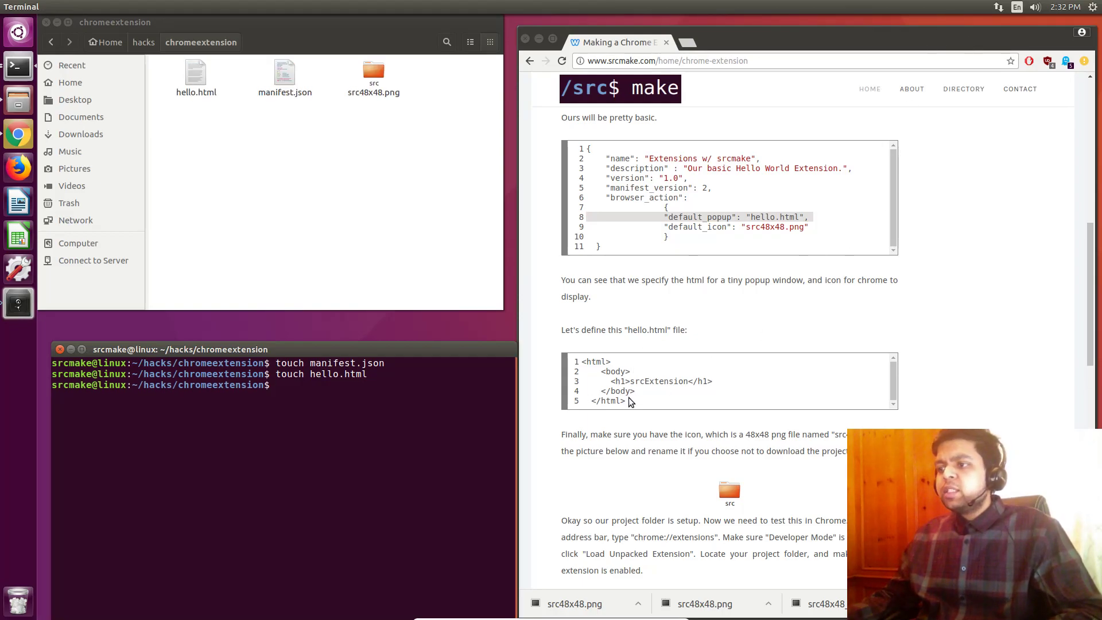
left_click_drag(589, 361, 632, 400)
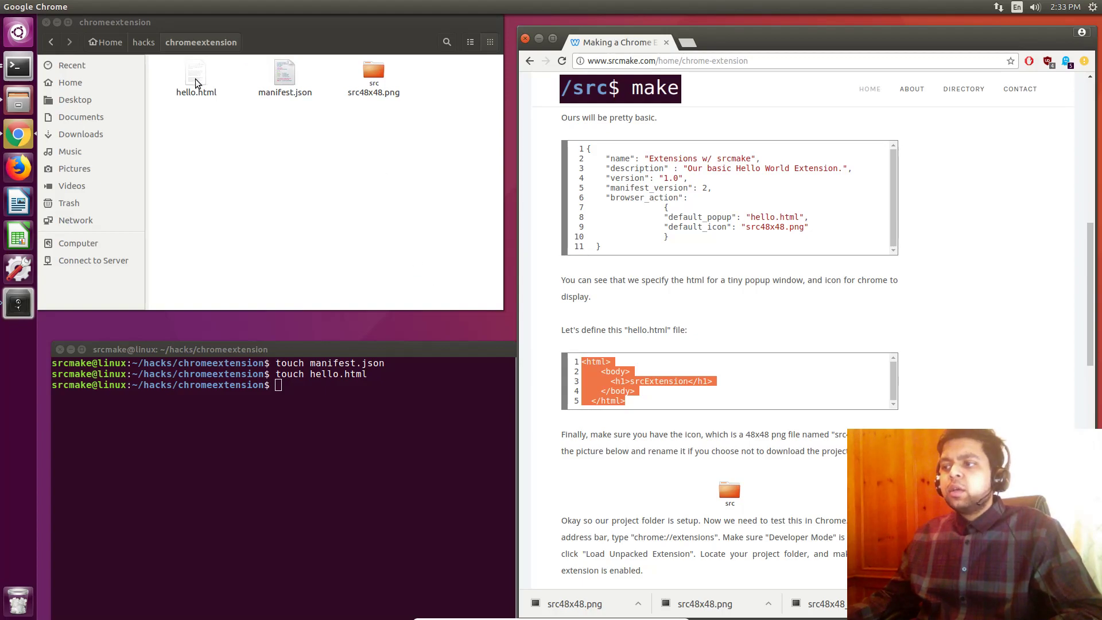
double_click(195, 73)
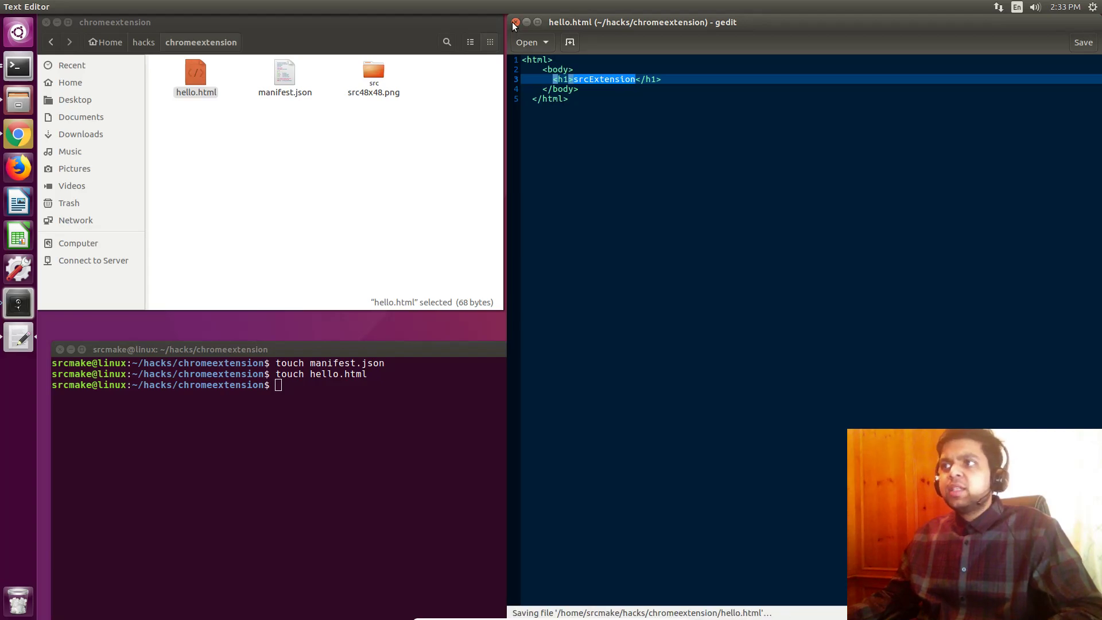
left_click(514, 22)
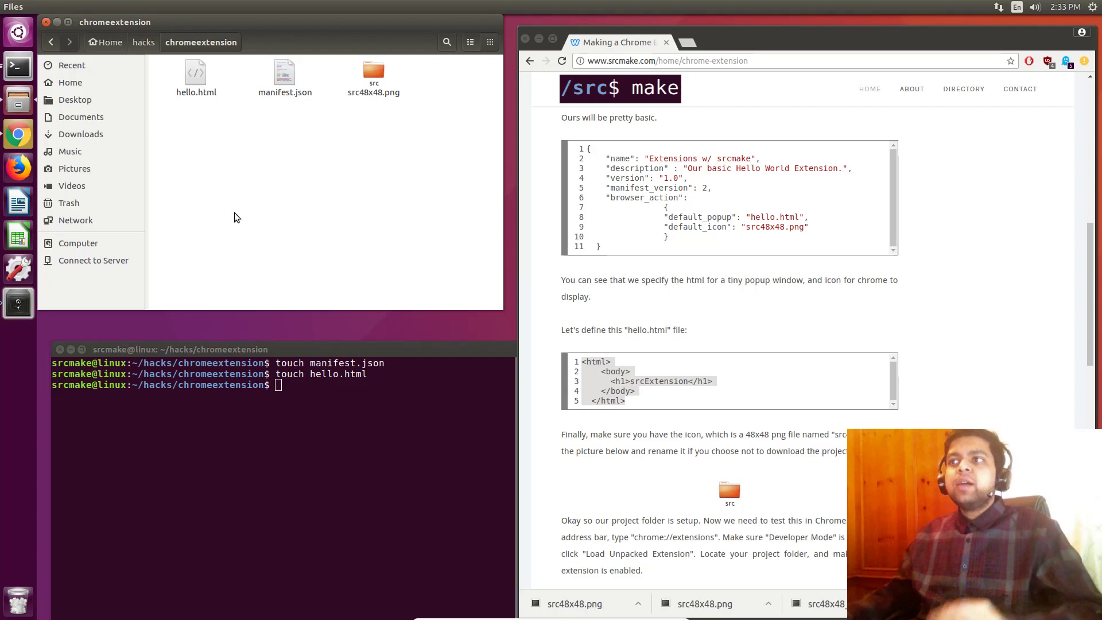
mouse_move(962, 113)
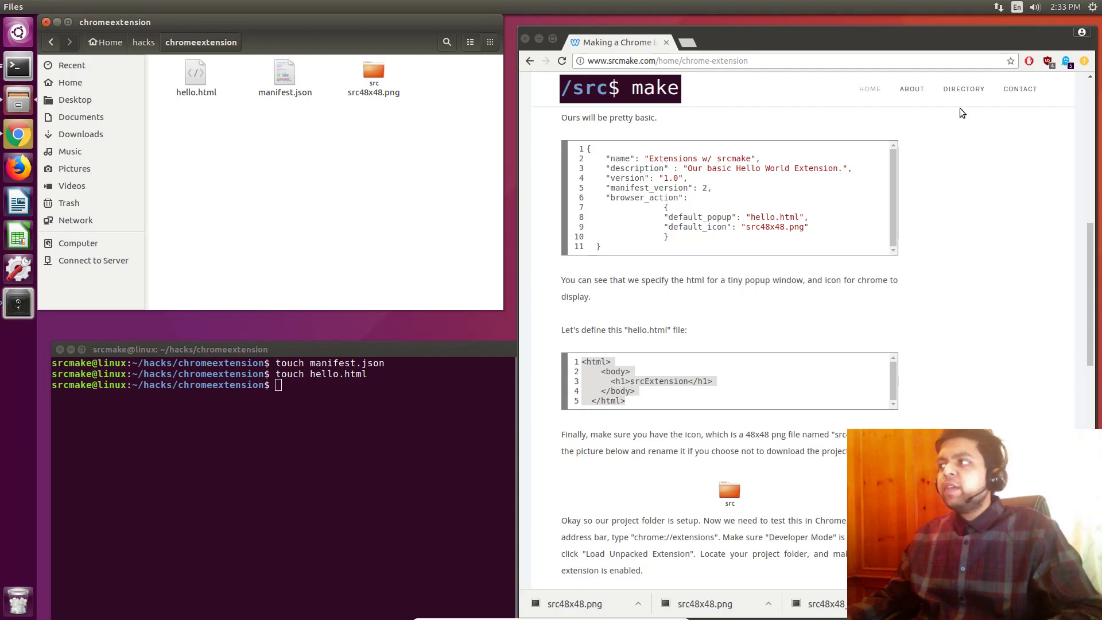
Step: Dismiss the example extension popup while reading the sample manifest's src48x48.png default_icon
left_click(1029, 61)
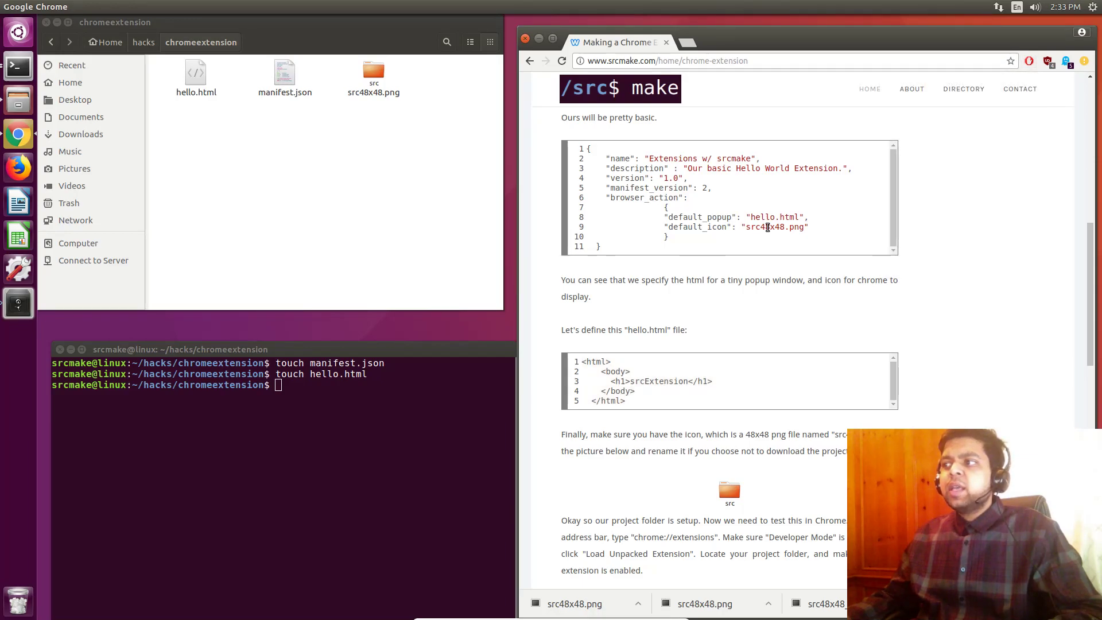
mouse_move(715, 158)
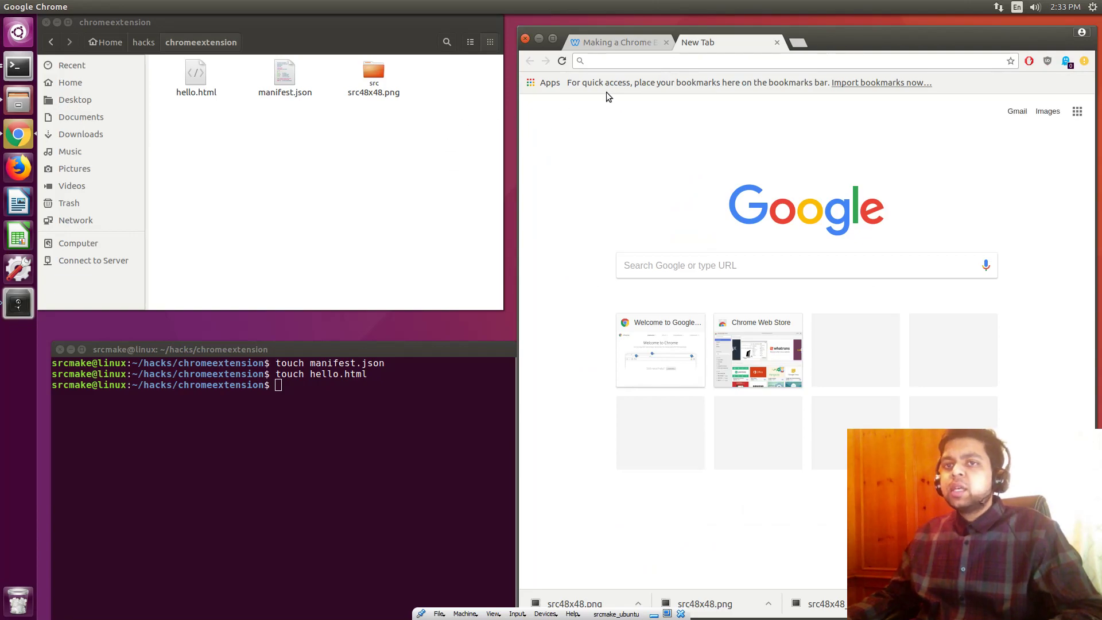
Step: Navigate to chrome://extensions and leave the Developer mode checkbox ticked
left_click(615, 42)
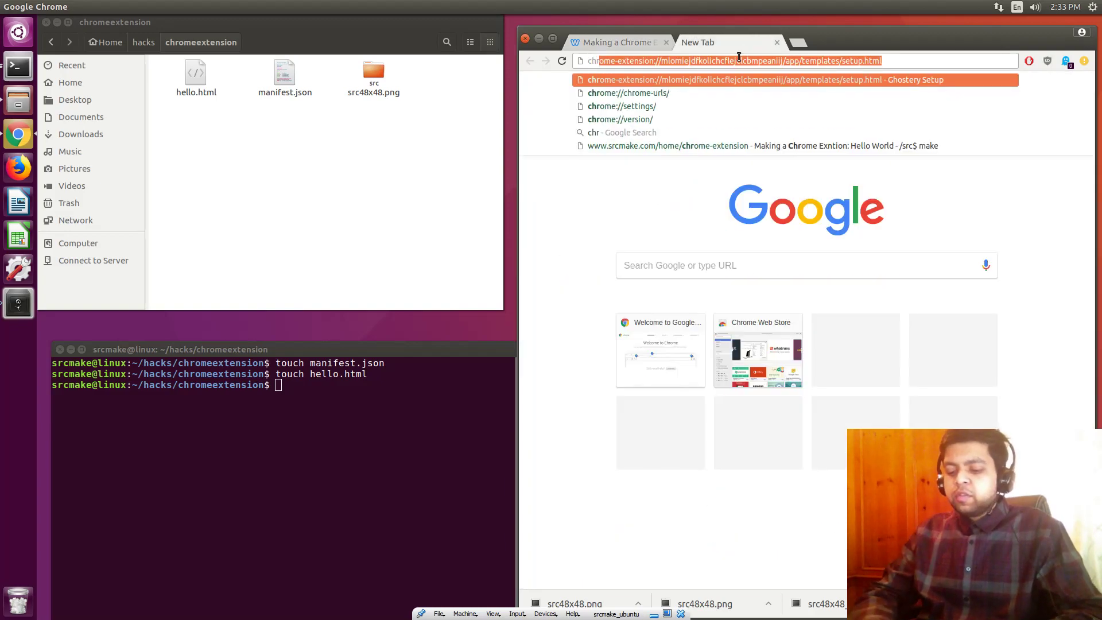
type("chrome://extensions")
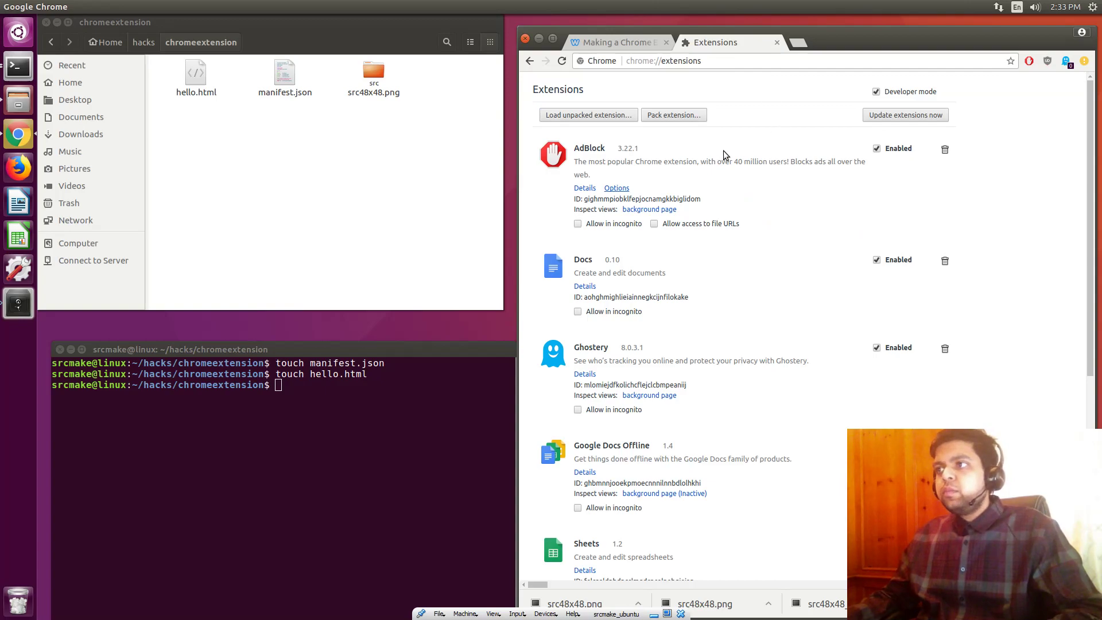
left_click(876, 92)
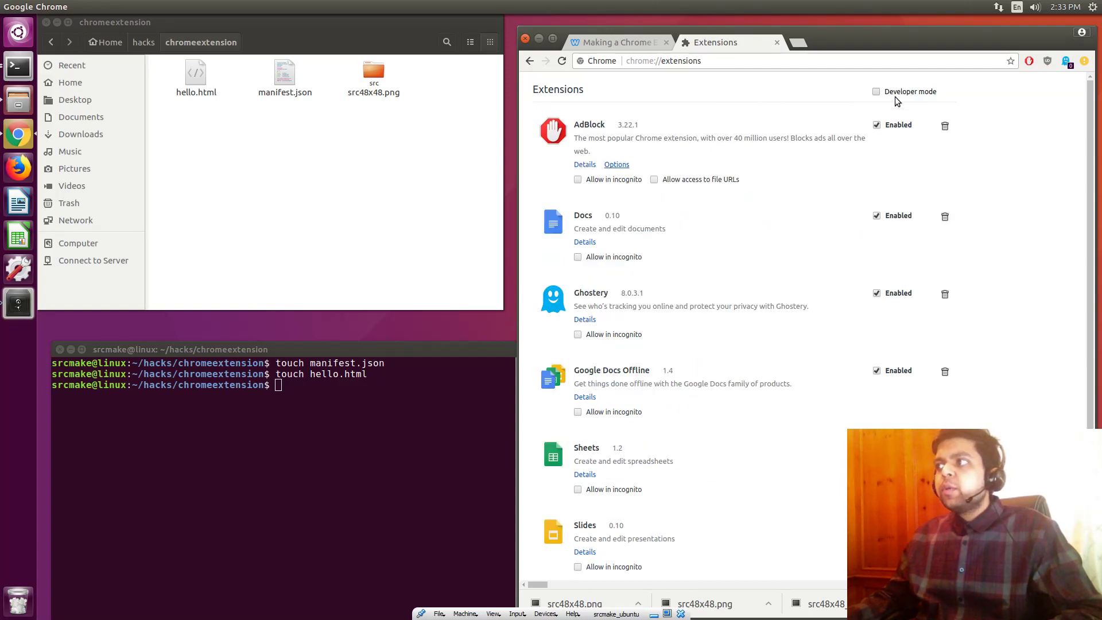
left_click(876, 92)
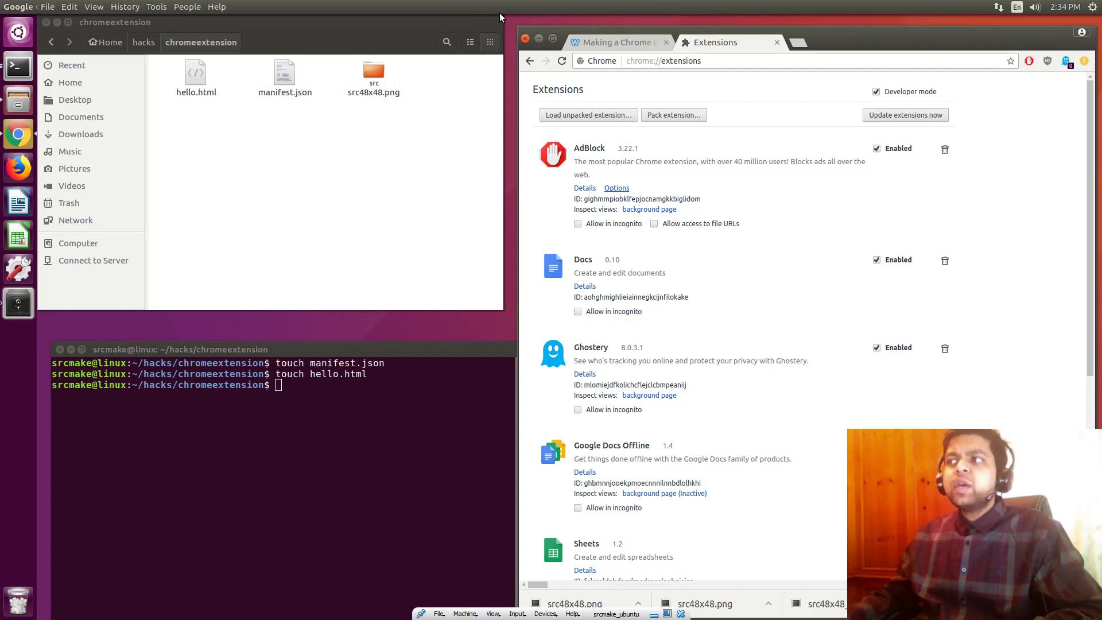
Step: Load the ~/hacks/chromeextension folder as an unpacked extension, listing Extensions w/ srcmake 1.0 enabled
left_click(588, 115)
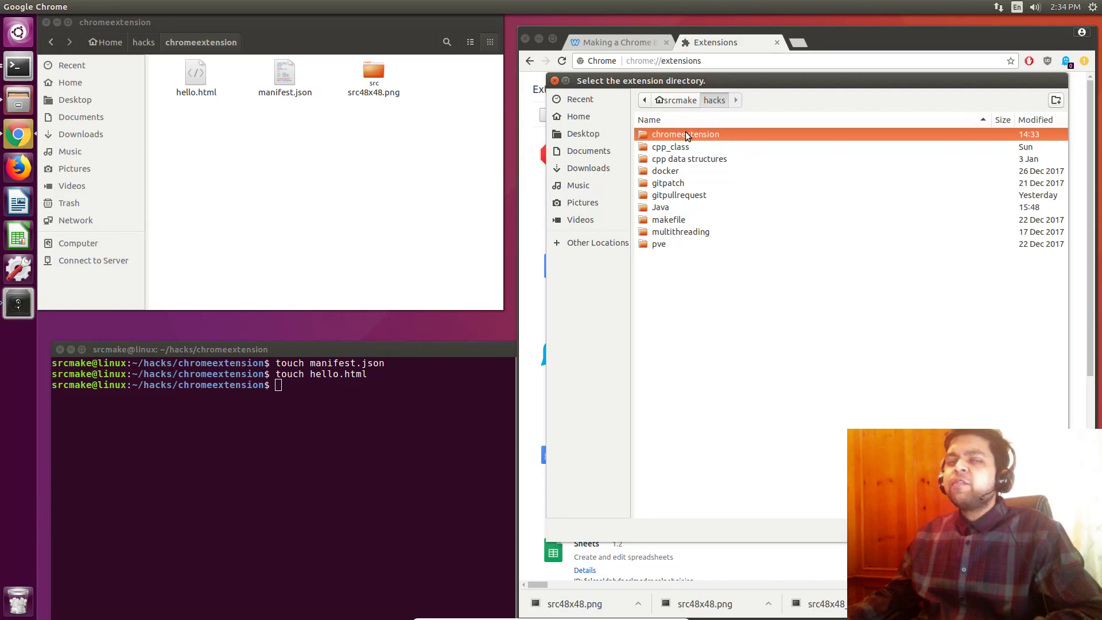
mouse_move(377, 114)
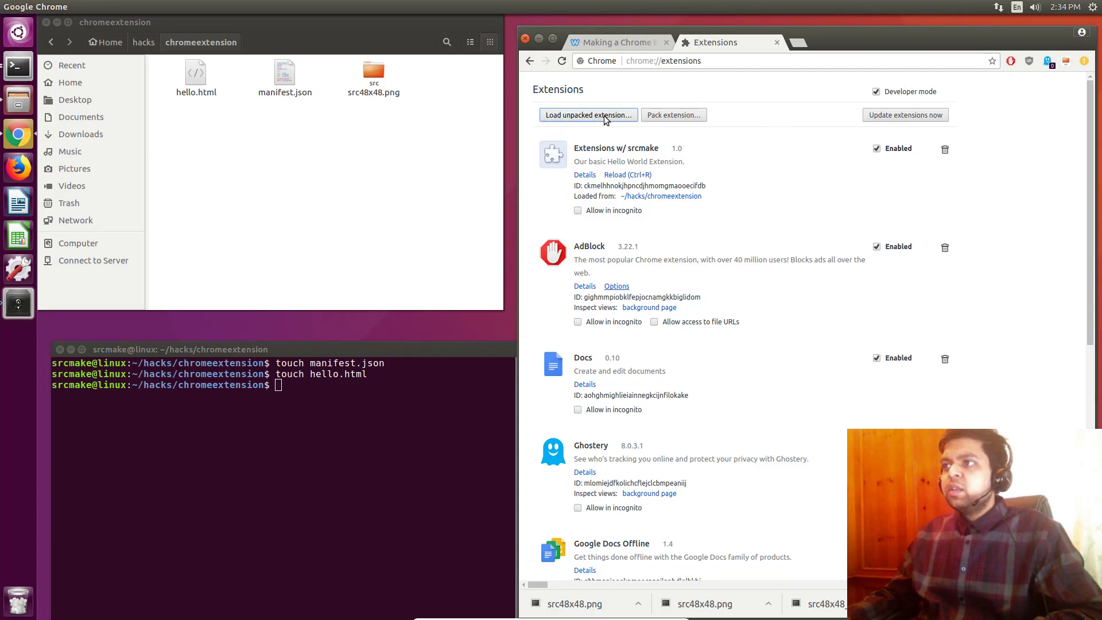
left_click(588, 114)
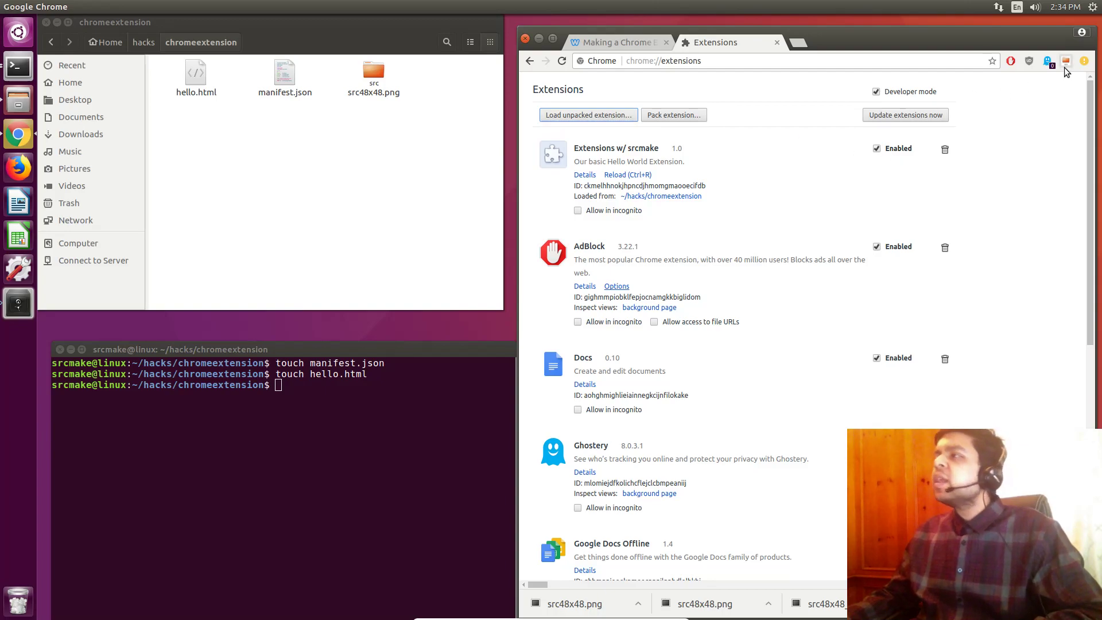
mouse_move(1065, 61)
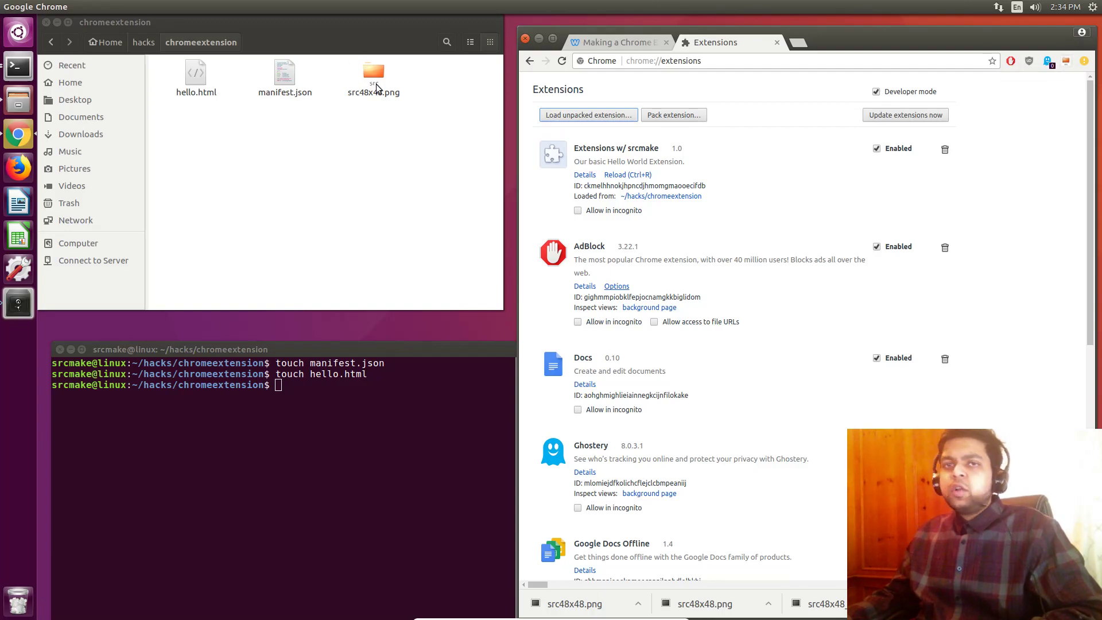
mouse_move(1066, 61)
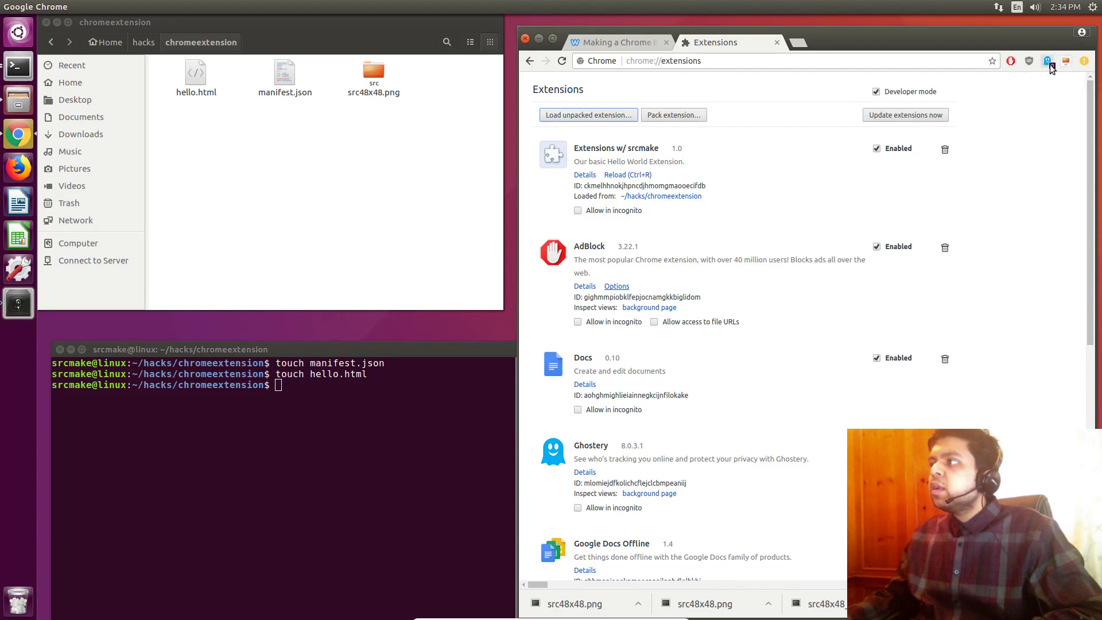
mouse_move(1048, 61)
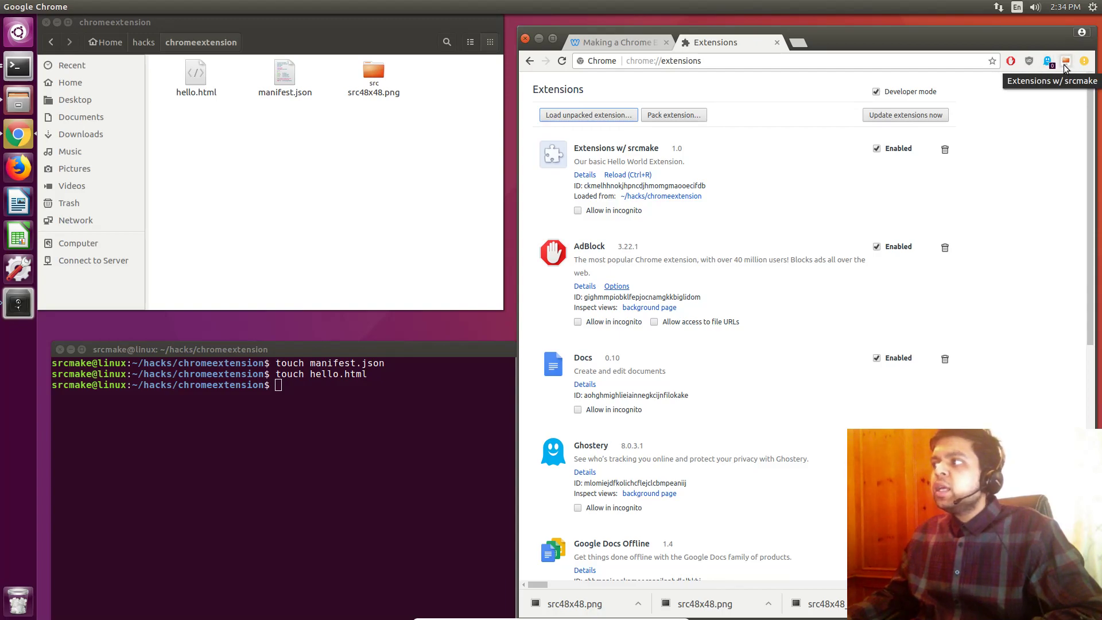
Step: Switch back to the tutorial tab and highlight the name Extensions in the sample manifest
left_click(615, 43)
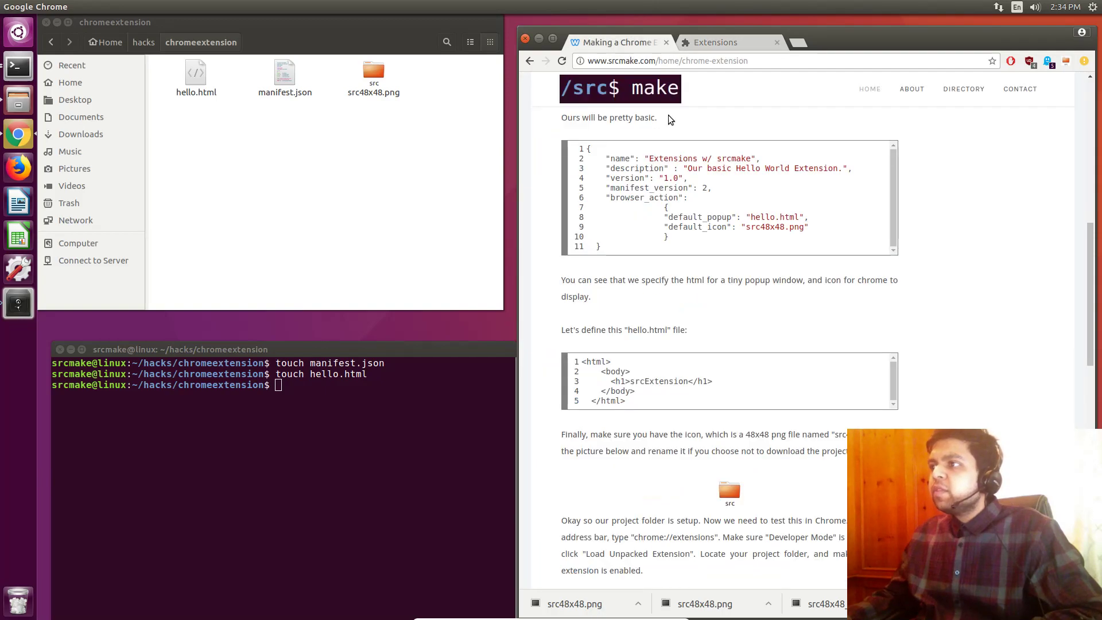
double_click(671, 159)
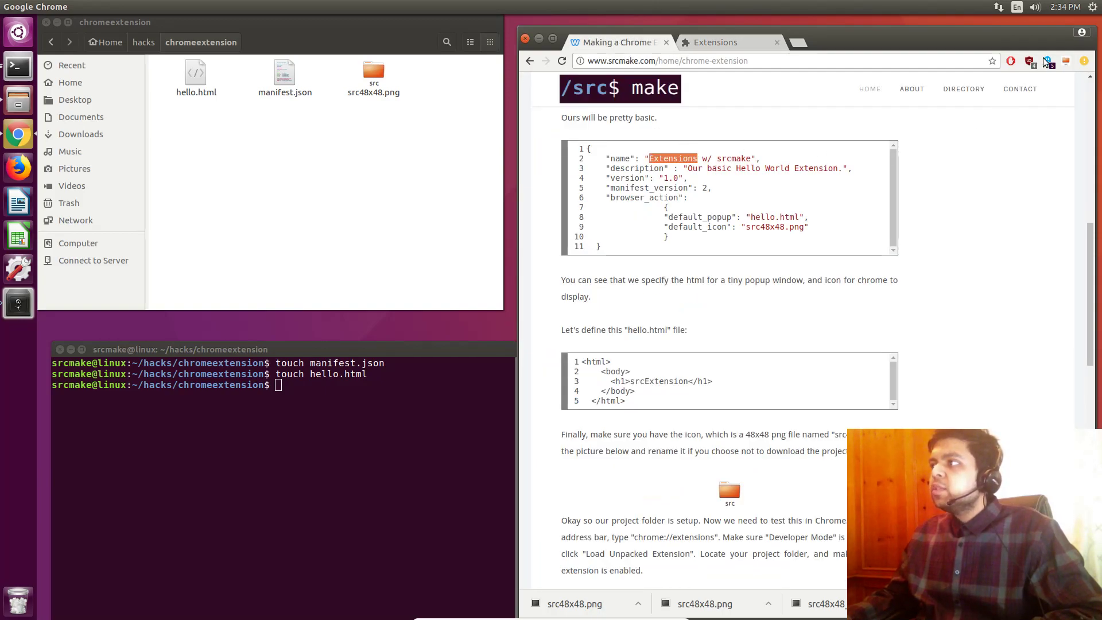
mouse_move(1065, 61)
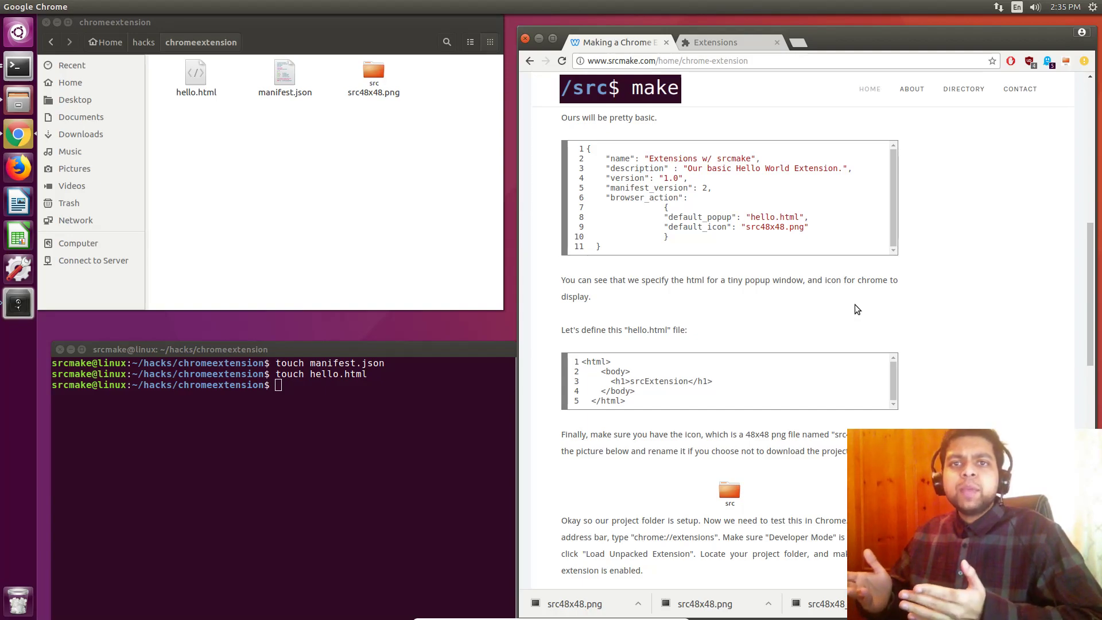
mouse_move(396, 89)
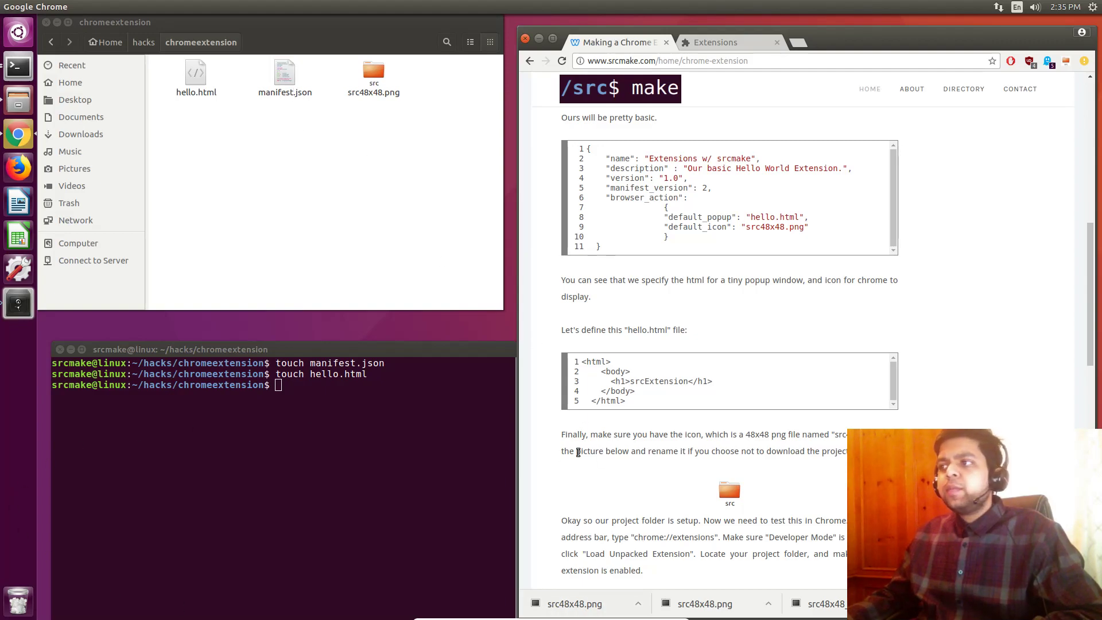
Step: Scroll the tutorial down to its final srcExtension popup screenshot and closing remarks
scroll("down", 3)
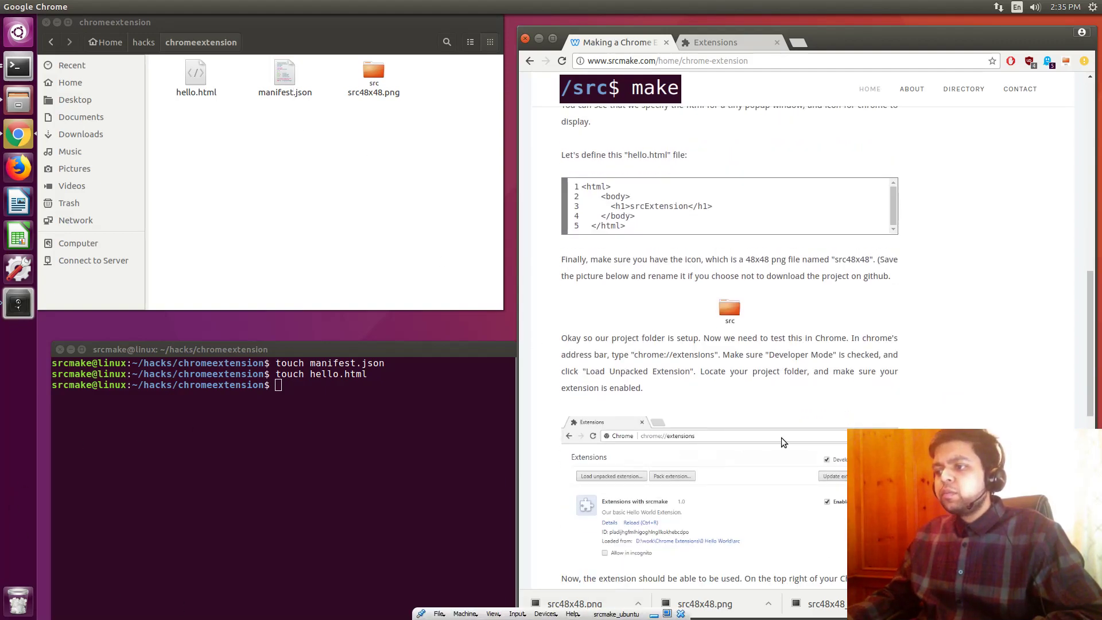
scroll("down", 3)
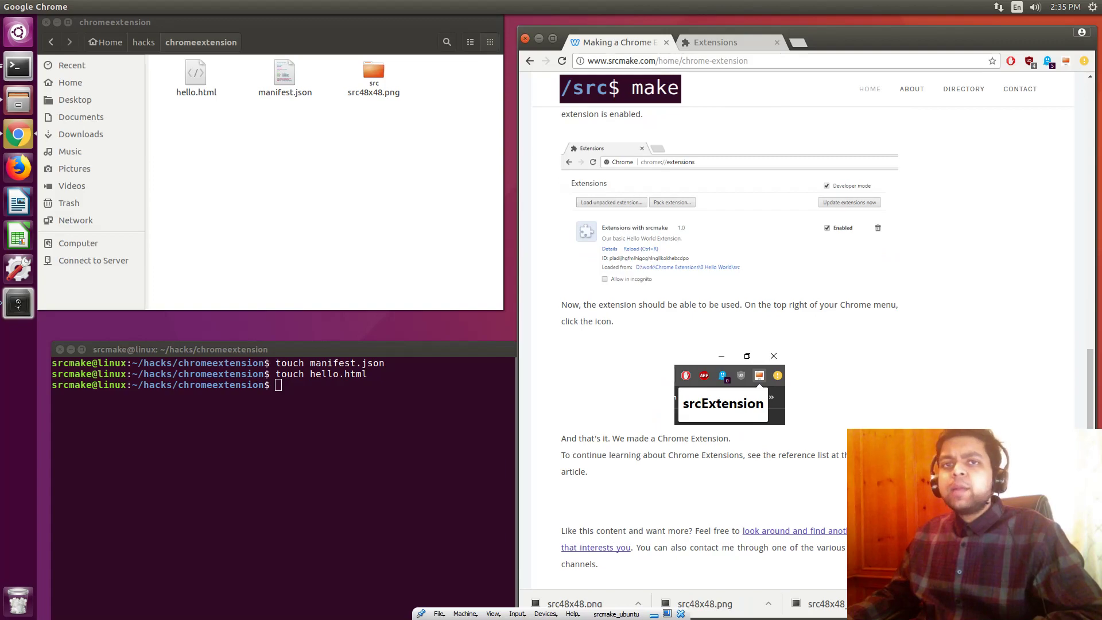